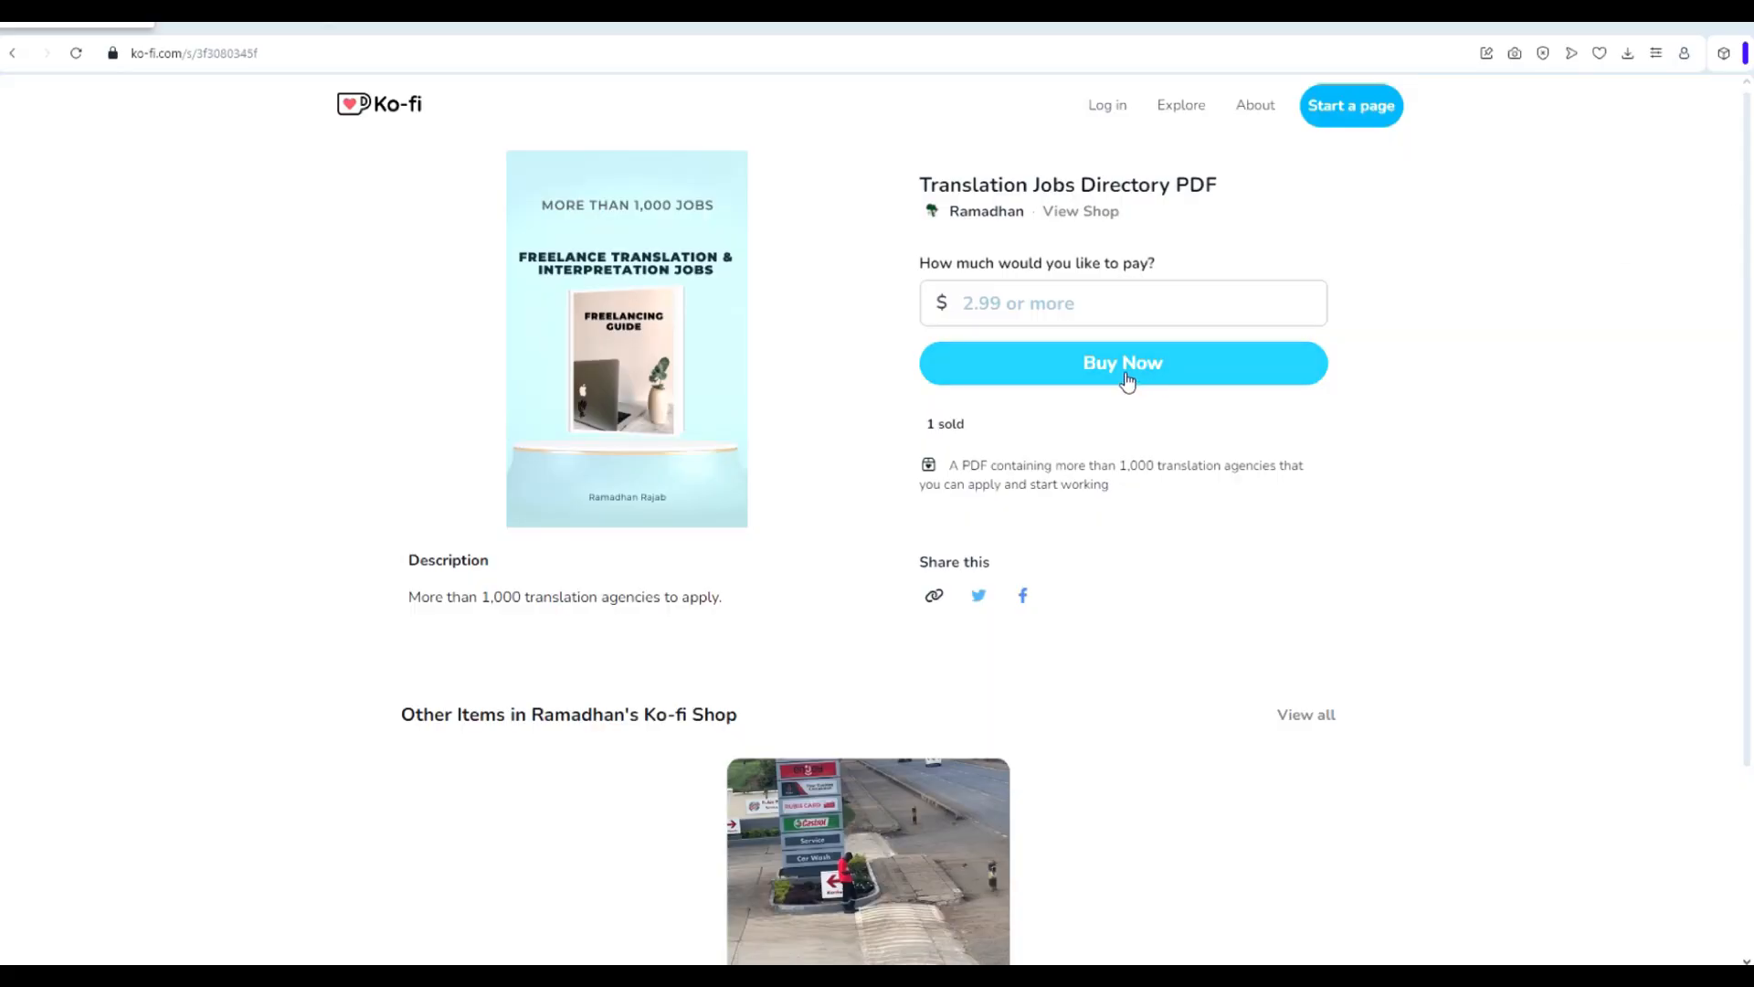
Add the Translation Jobs Directory PDF to the cart and proceed to the $2.99 checkout summary.
left_click(1122, 364)
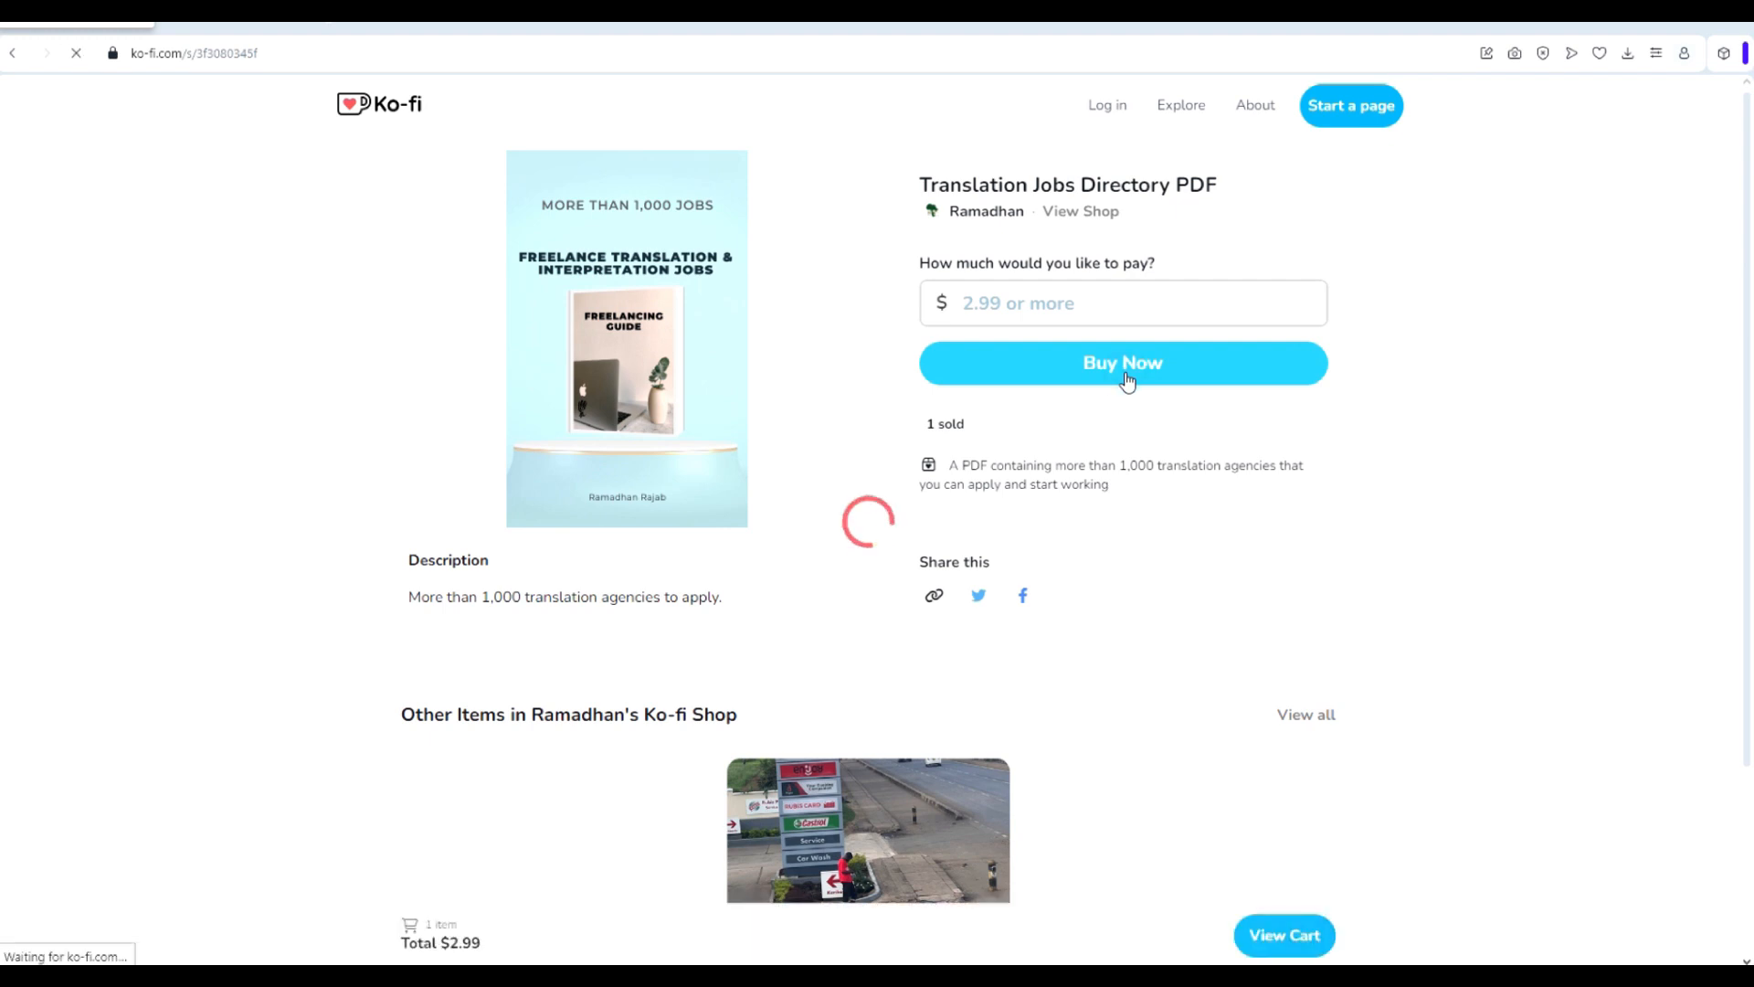
left_click(1122, 364)
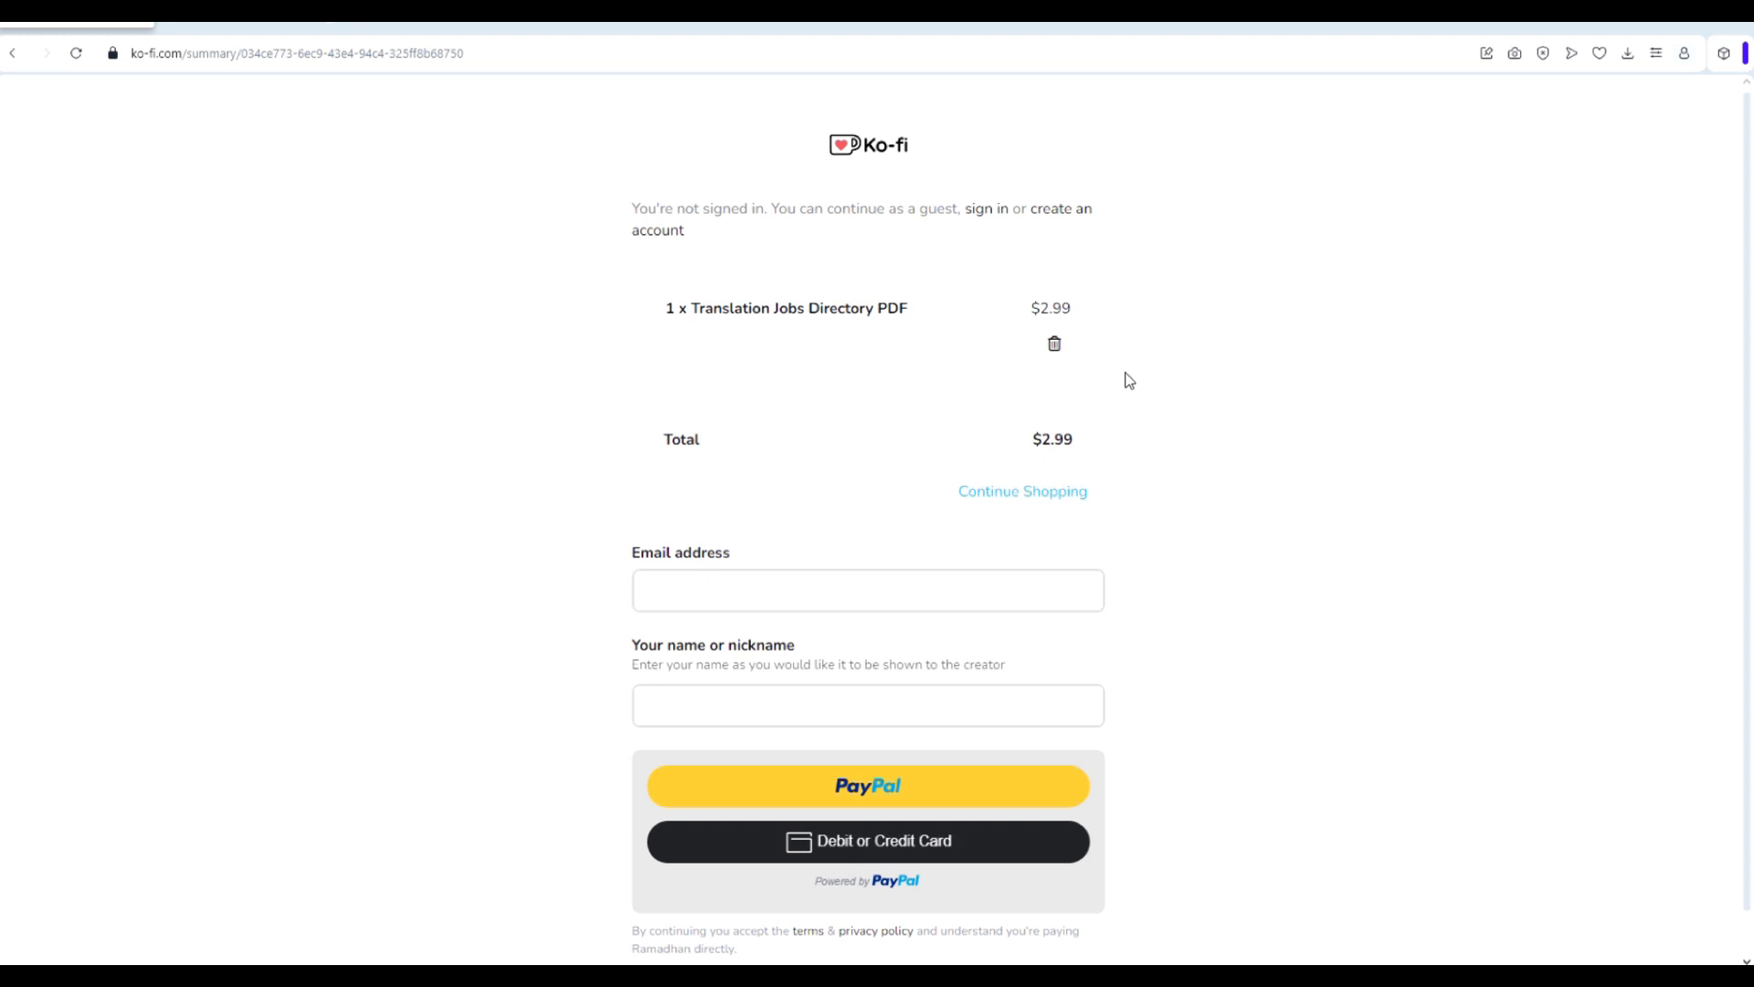
mouse_move(1140, 400)
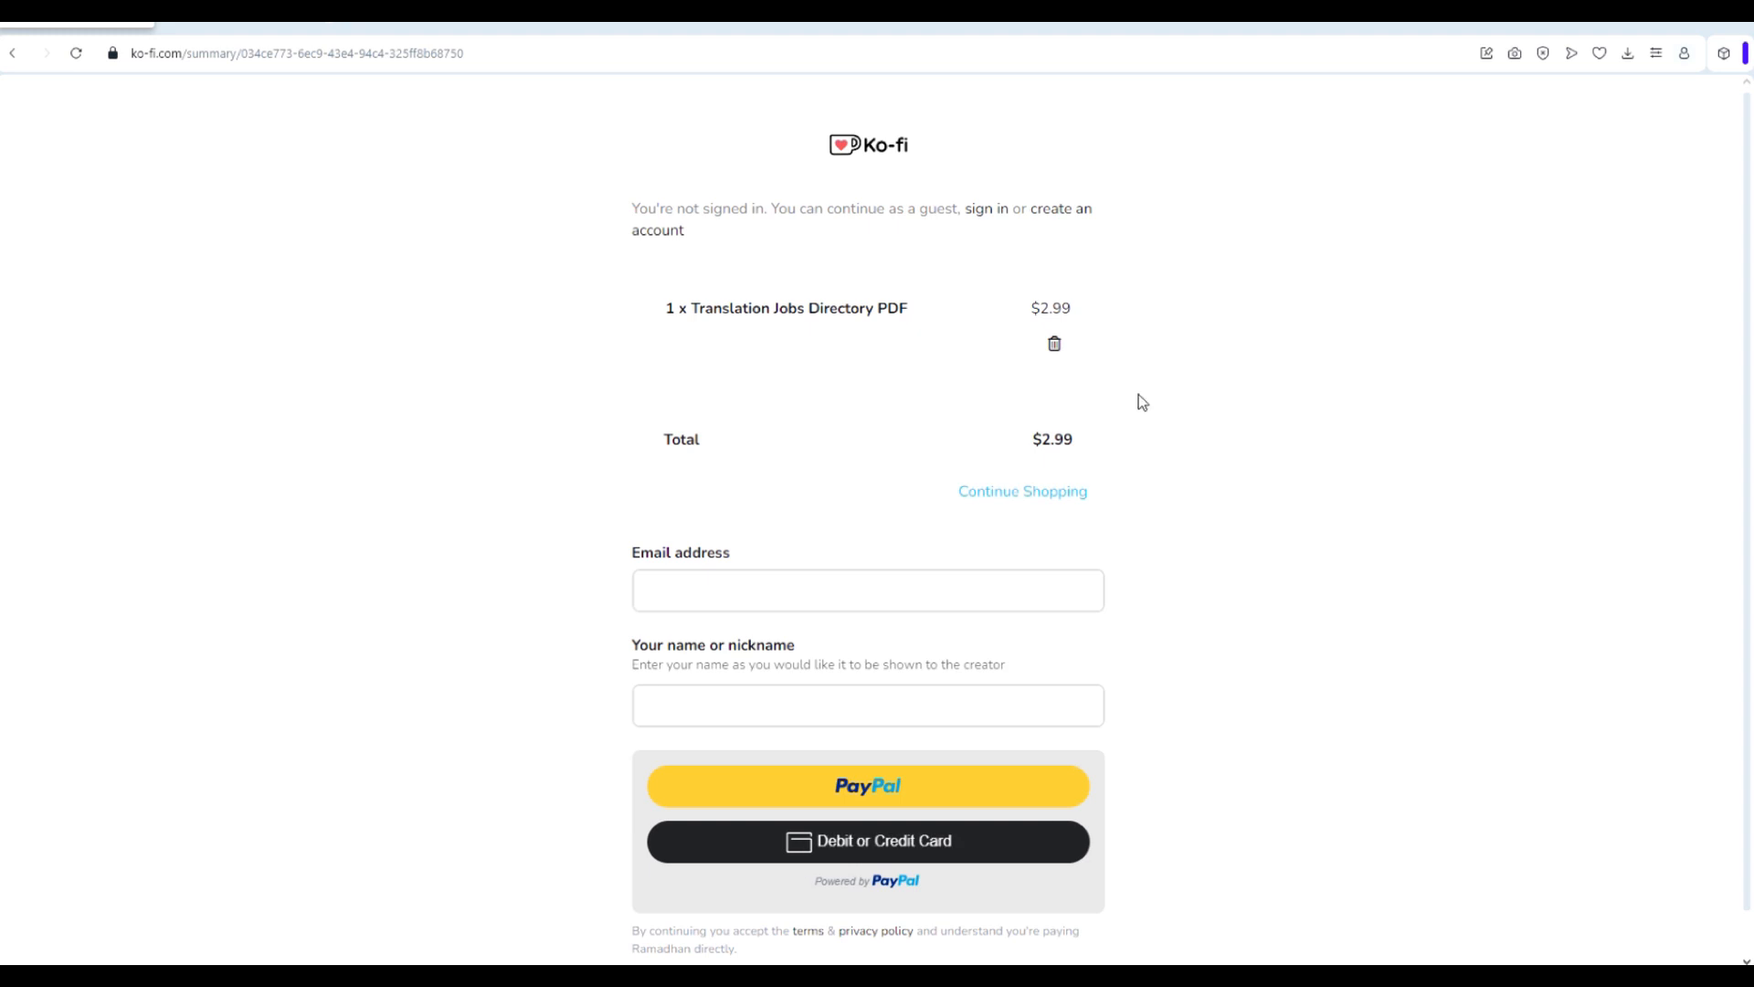